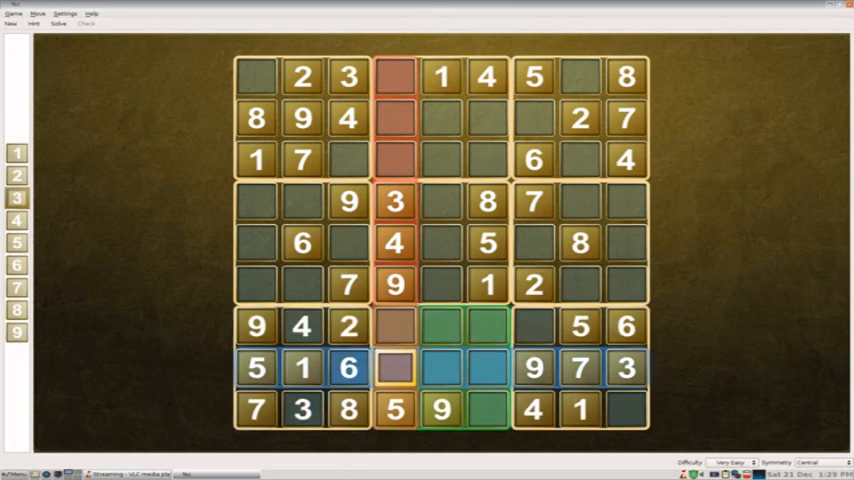
# Select an empty cell in the bottom-centre block to start filling the lower rows.
pyautogui.click(441, 409)
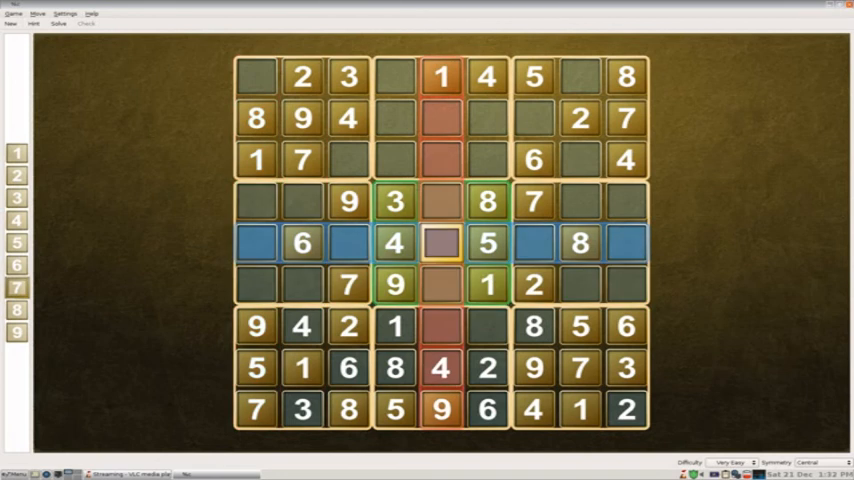
# Enter 7 in the centre cell of the grid.
pyautogui.write('7')
pyautogui.click(349, 159)
pyautogui.write('5')
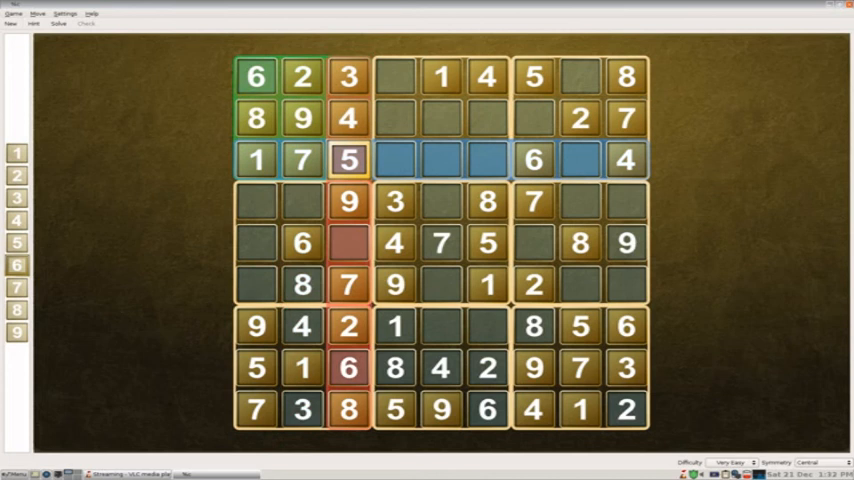
# Place 1 in row 2's right block and 7 in the top row's centre block.
pyautogui.click(348, 201)
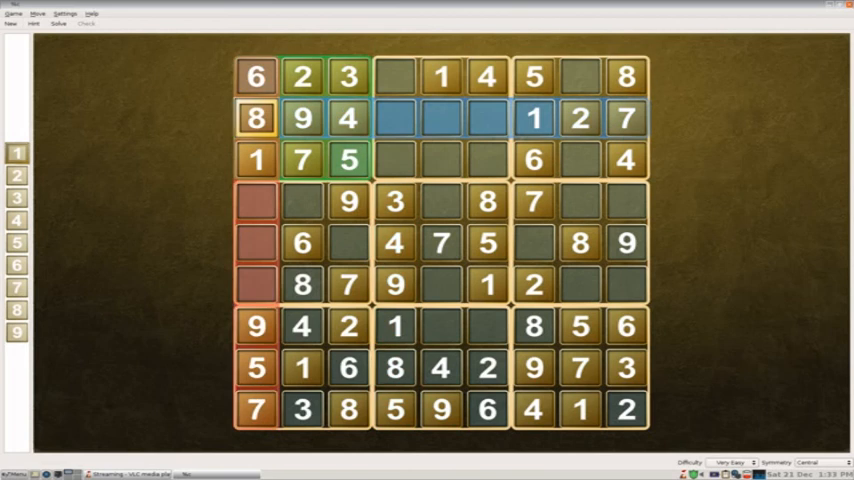
pyautogui.click(394, 76)
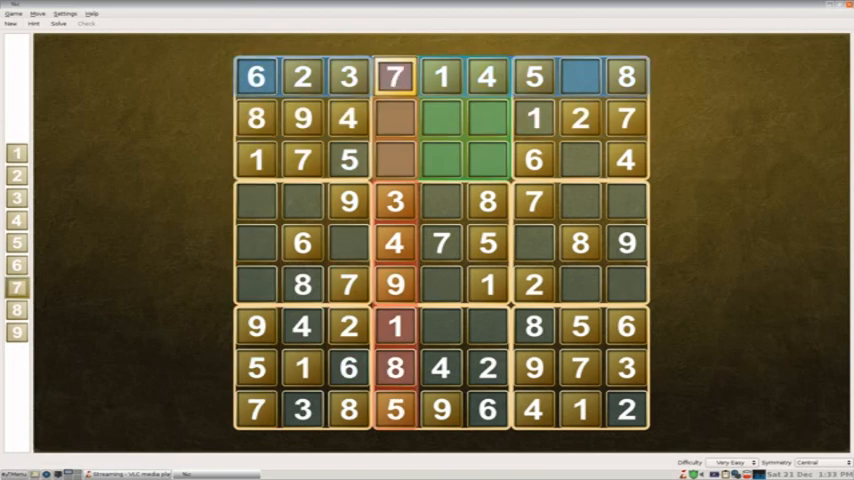
# Check nearby cells, then pick the empty middle cell of row 3 for the 8.
pyautogui.click(442, 77)
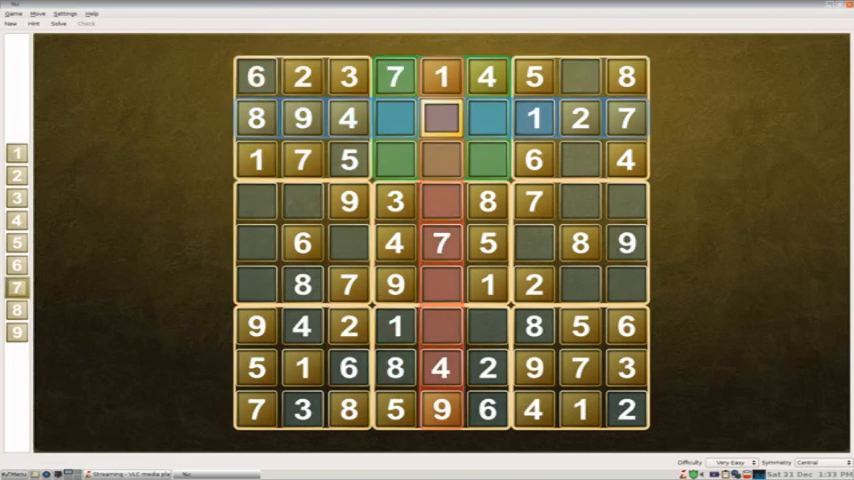
pyautogui.click(256, 159)
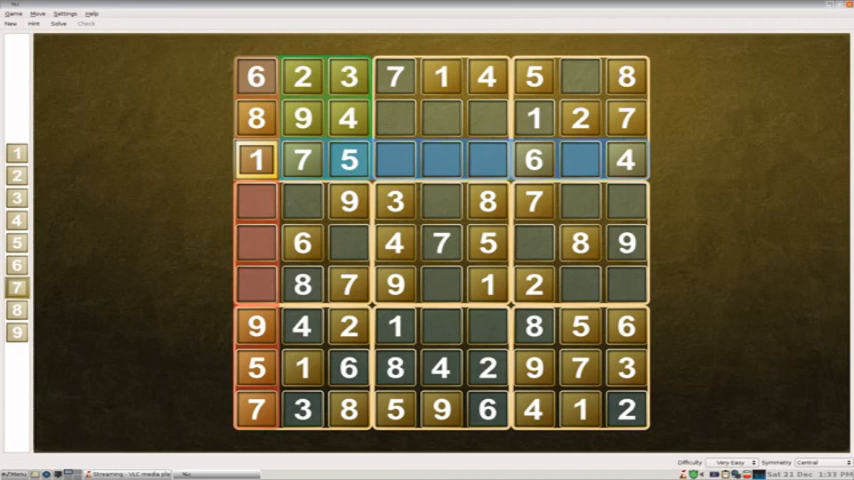
pyautogui.click(441, 159)
pyautogui.write('8')
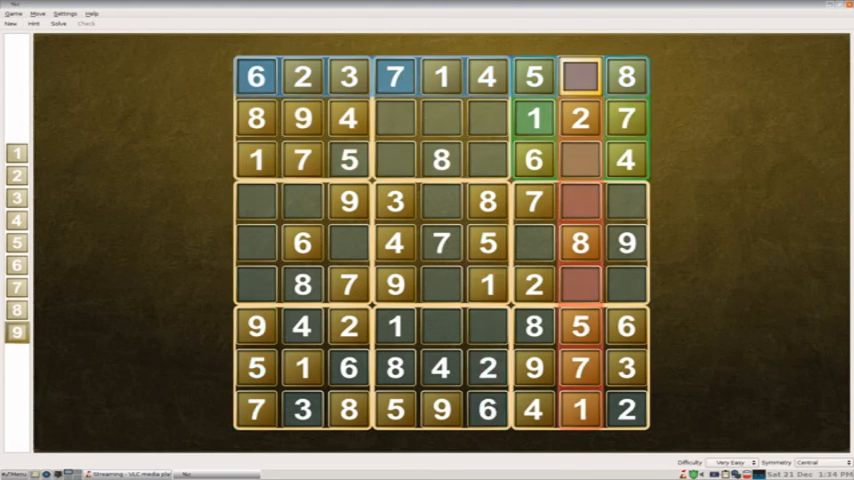
# Select an empty cell in the top-right block to fill it.
pyautogui.click(580, 76)
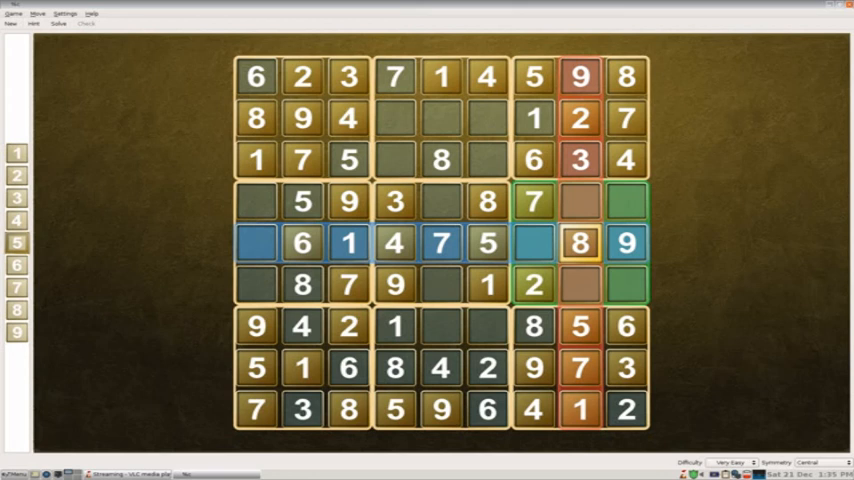
# Fill the middle row's first and seventh cells, completing it as 2 6 1 4 7 5 3 8 9.
pyautogui.click(256, 243)
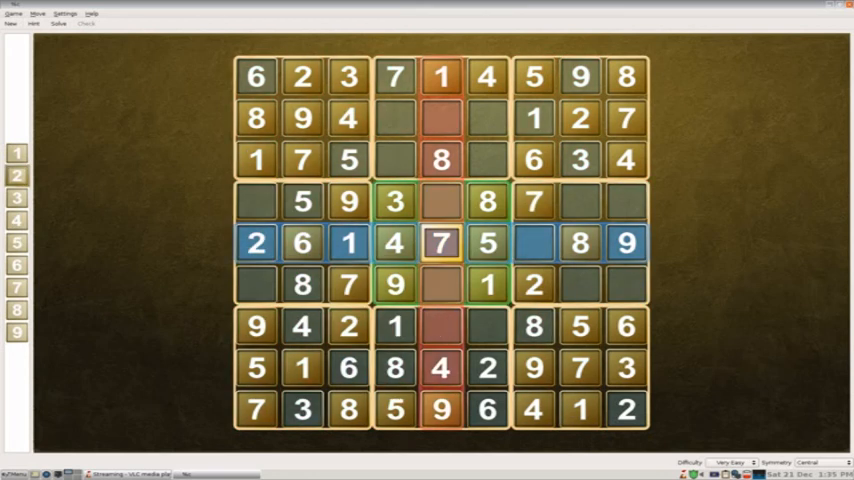
pyautogui.click(533, 243)
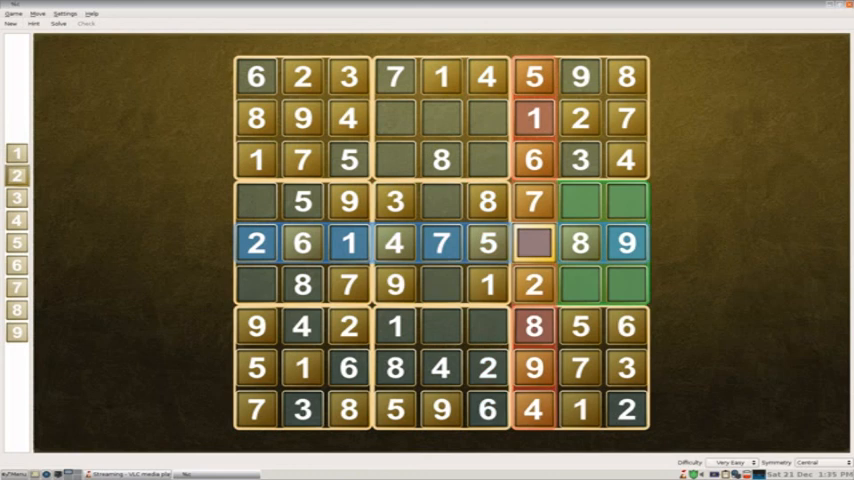
pyautogui.click(257, 243)
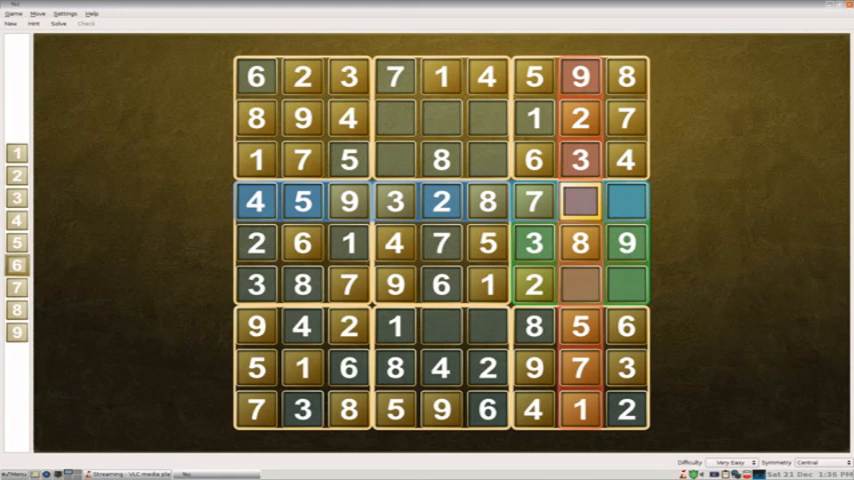
# Select the empty cell in row 4's right block to begin filling rows 4 and 6.
pyautogui.click(580, 201)
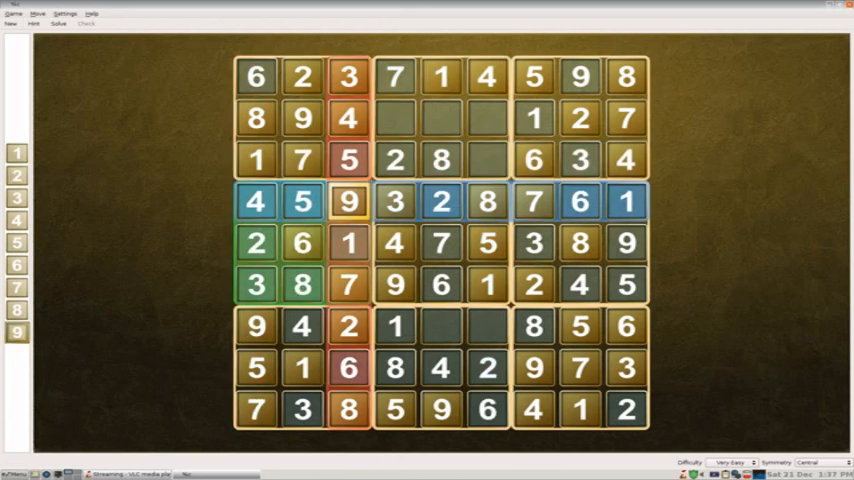
# Place 9 in row 3 column 6, then select row 7's empty centre cell.
pyautogui.click(487, 160)
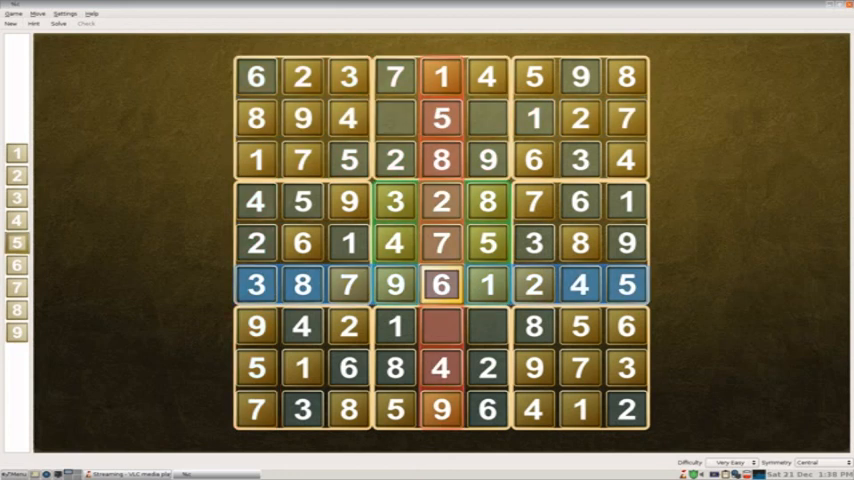
pyautogui.click(441, 326)
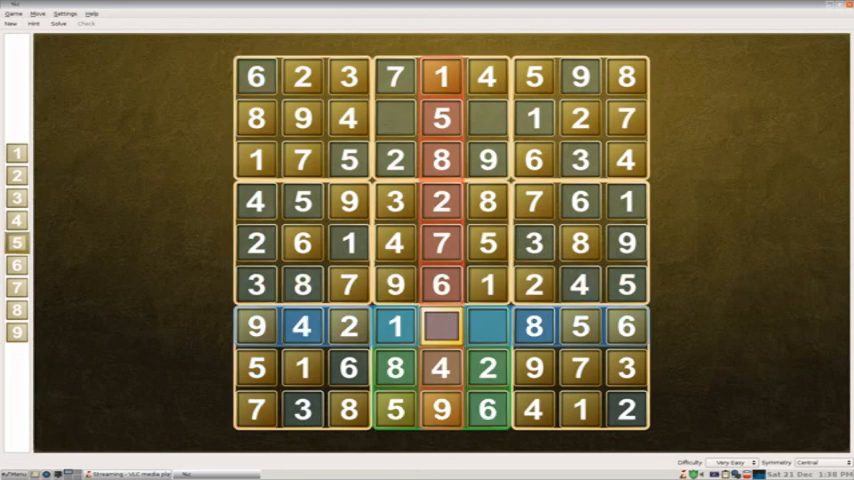